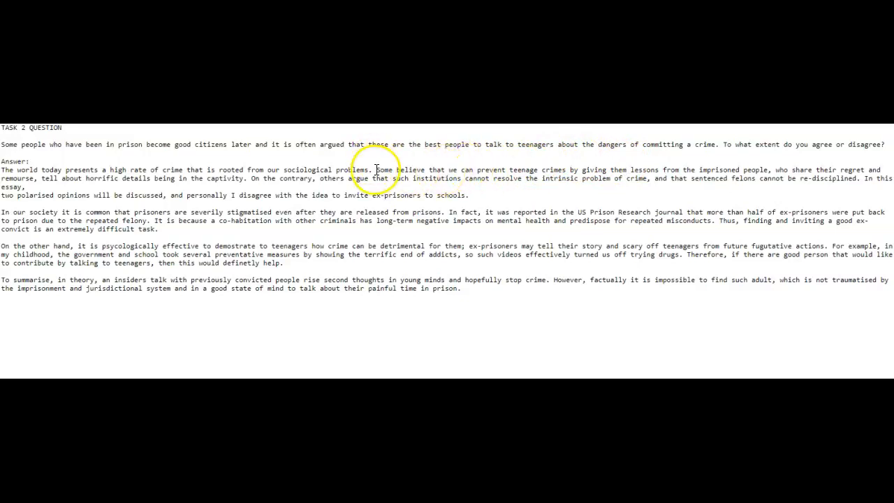
mouse_move(729, 173)
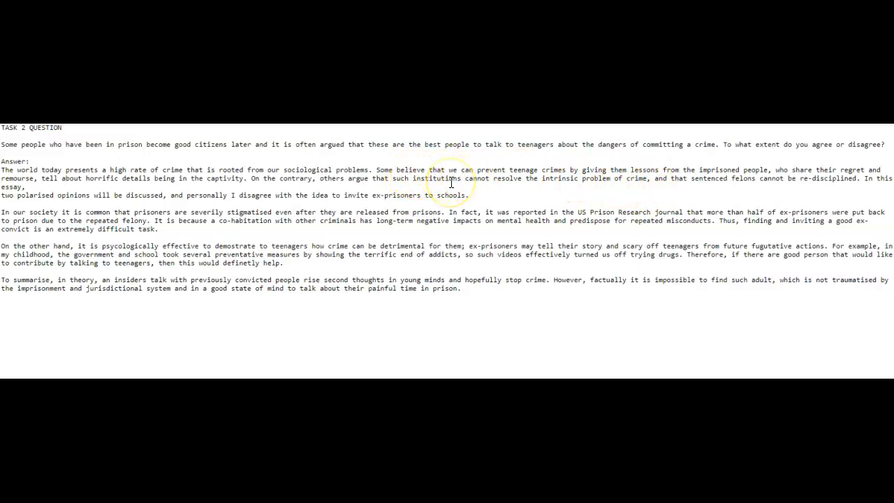
mouse_move(518, 196)
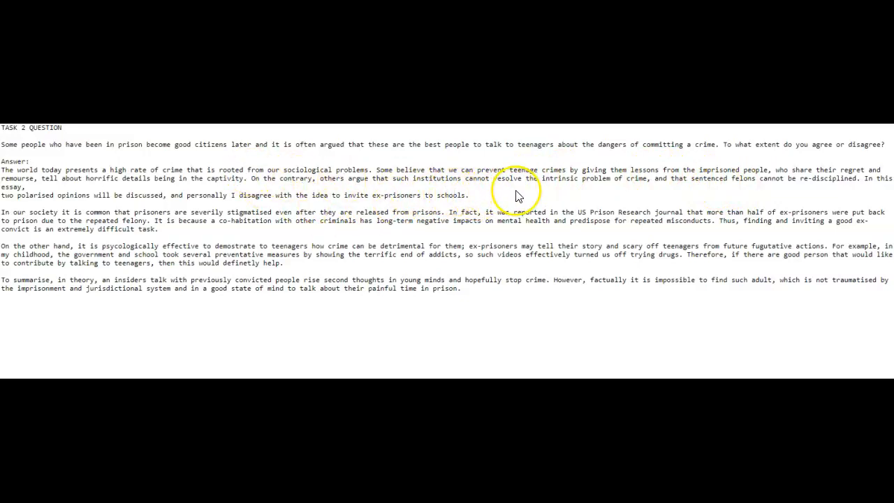
mouse_move(422, 180)
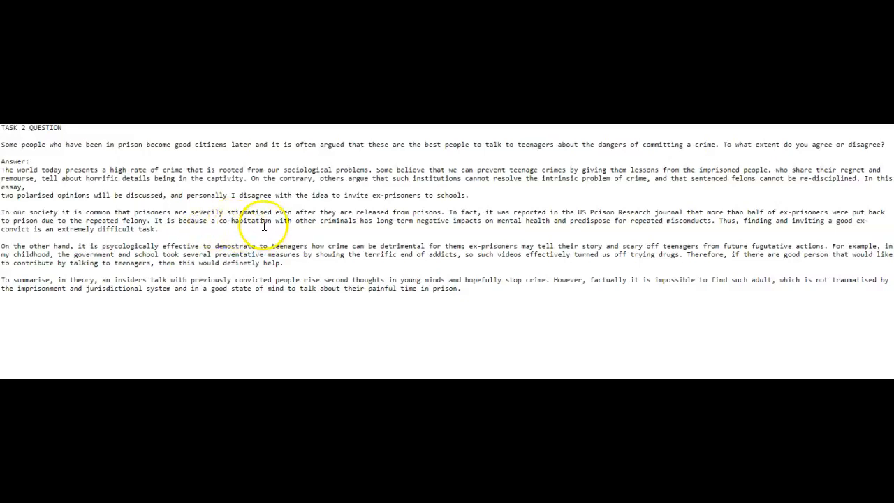
mouse_move(137, 243)
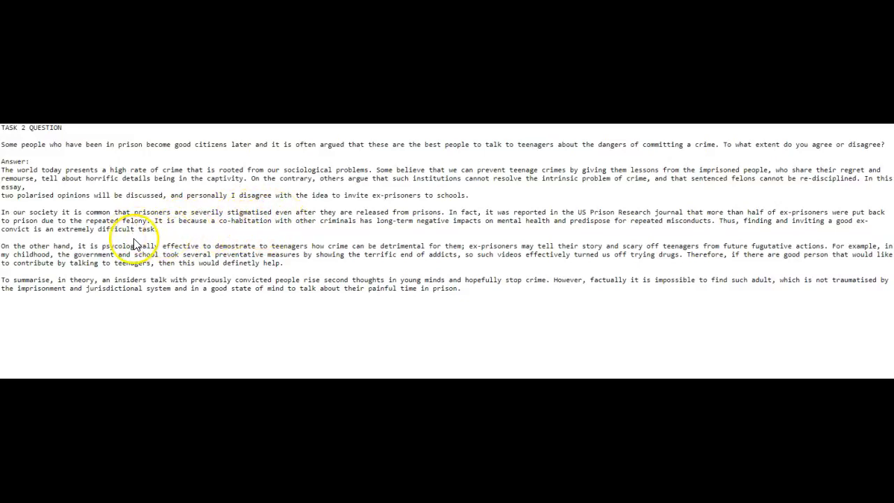
mouse_move(509, 243)
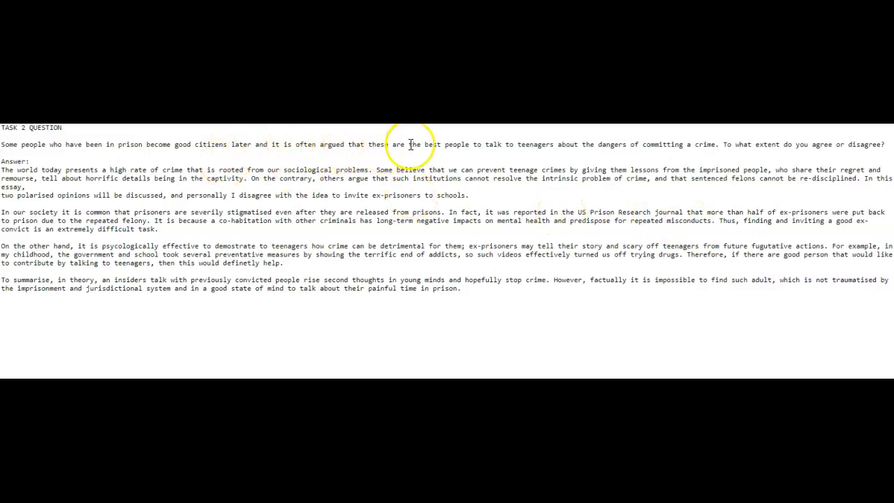
mouse_move(472, 147)
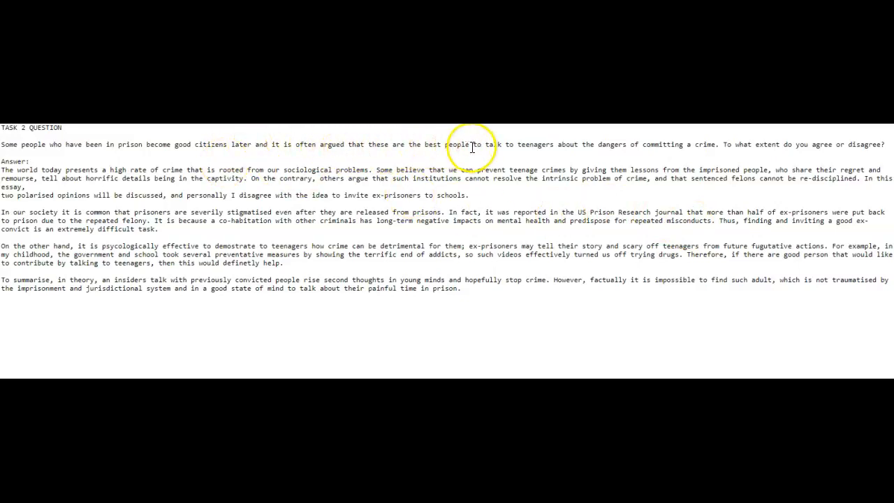
mouse_move(291, 244)
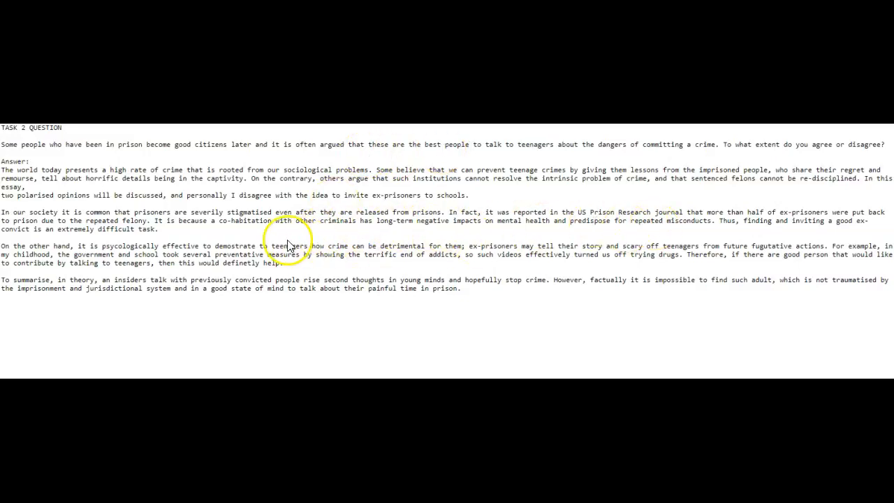